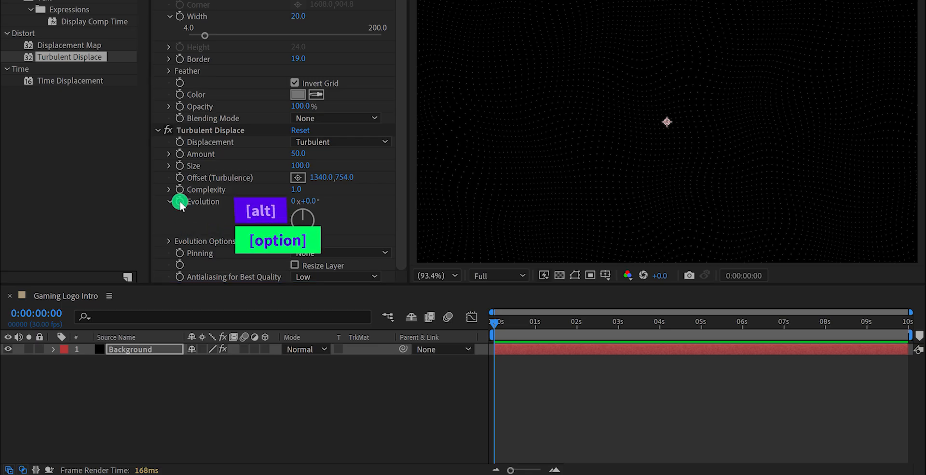
Step: Drive Turbulent Displace Evolution with a time*60 expression and scrub to preview the animated grid
left_click(180, 201)
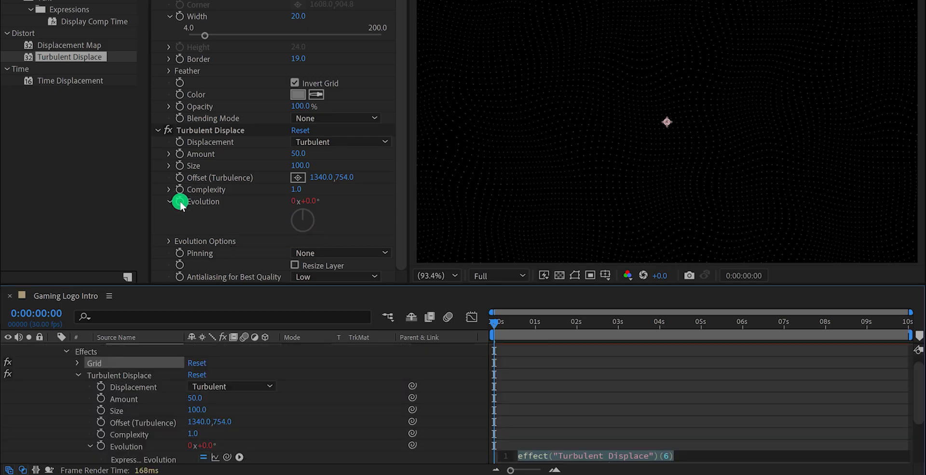
type("time*60")
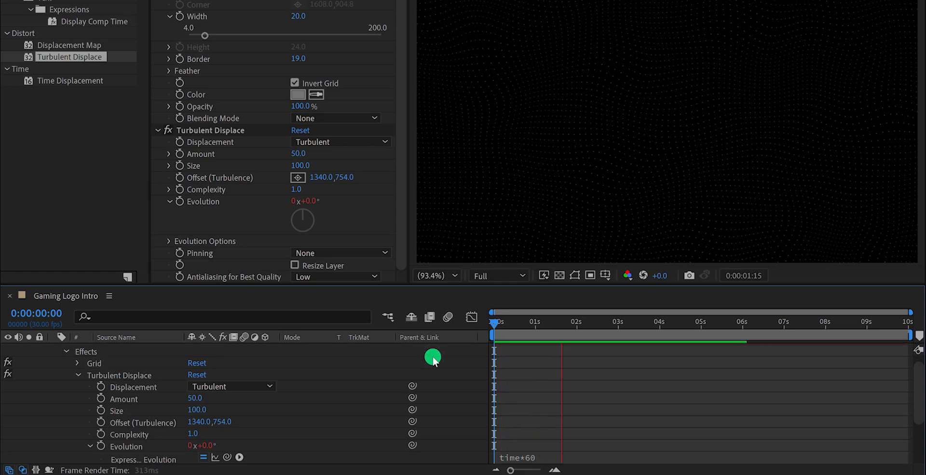
left_click_drag(496, 321, 605, 321)
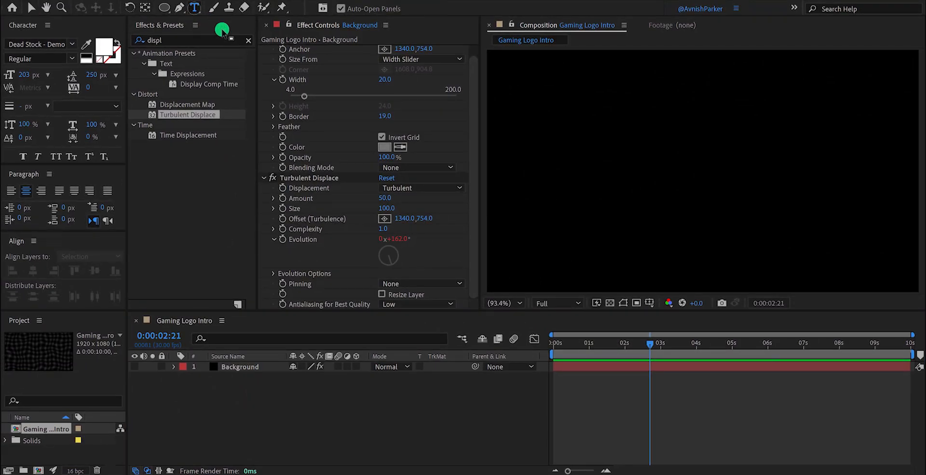
Step: Create a white 'Combat' text layer near the composition centre and finish editing it
left_click(684, 179)
type("Combat")
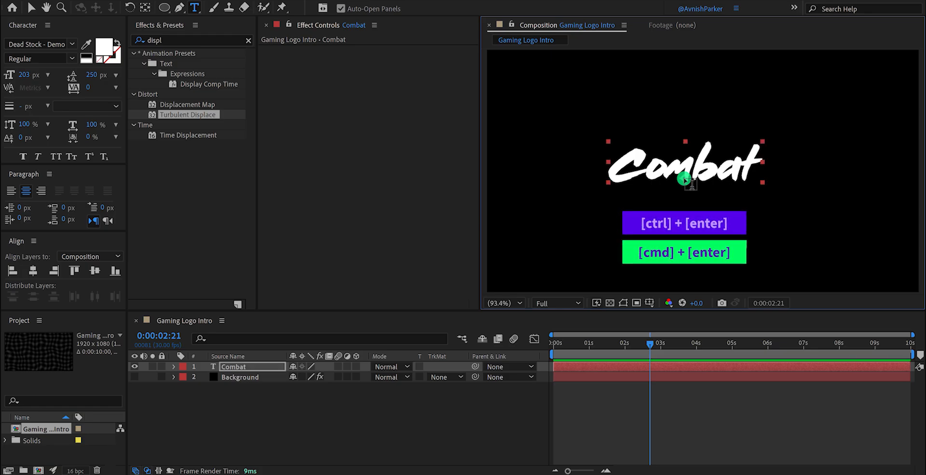
key("v")
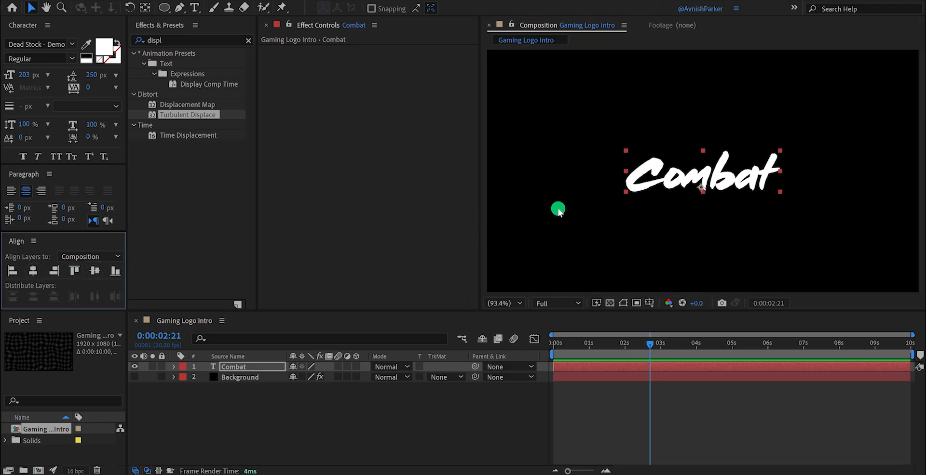
mouse_move(48, 80)
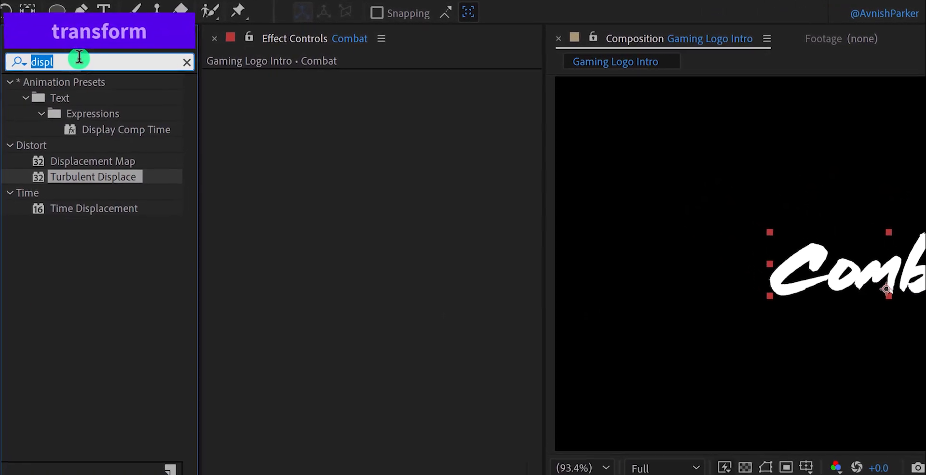
Step: Apply the Transform effect to the Combat text for a -10 skew slant
type("trans")
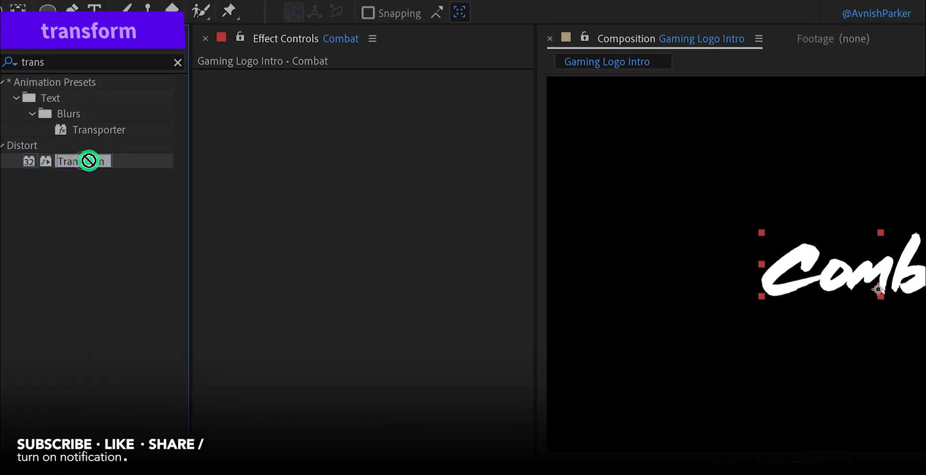
double_click(83, 161)
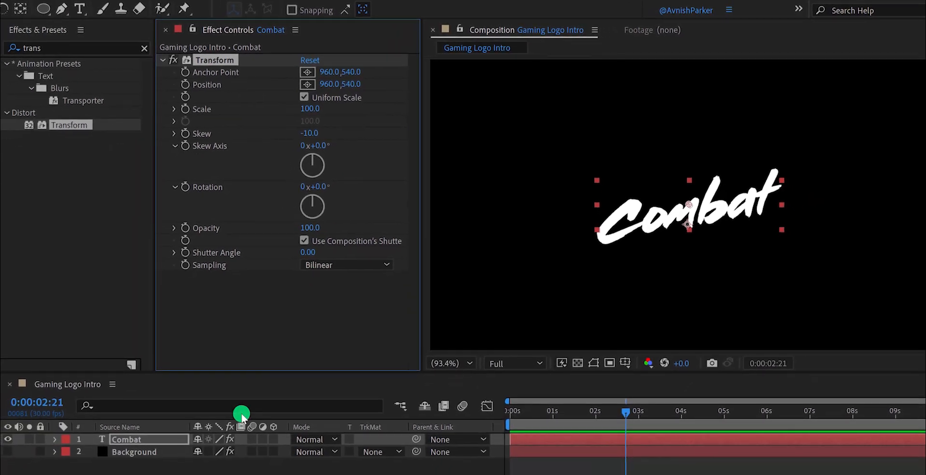
Step: Pre-compose the Combat layer into a new composition named 'Main Text'
right_click(126, 439)
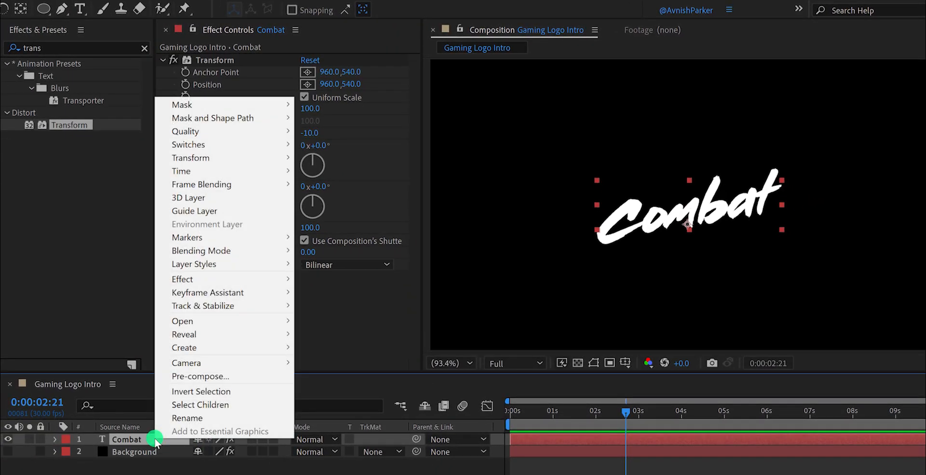
left_click(200, 376)
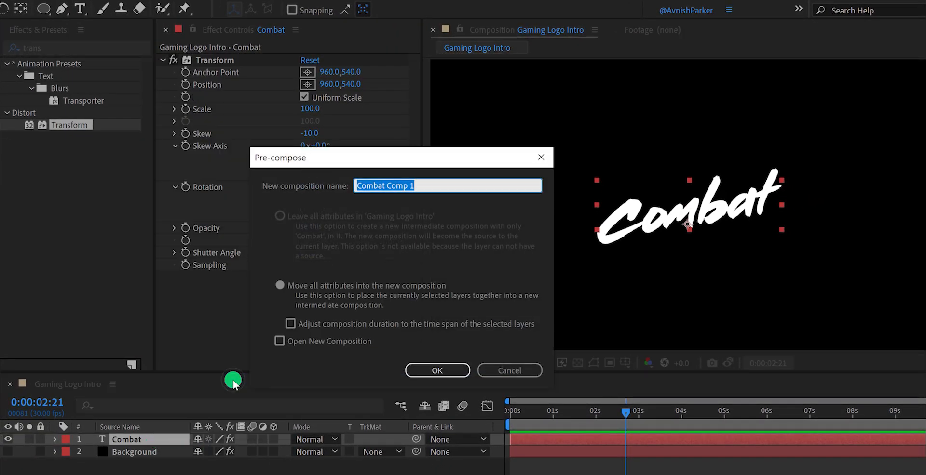
type("Main Text")
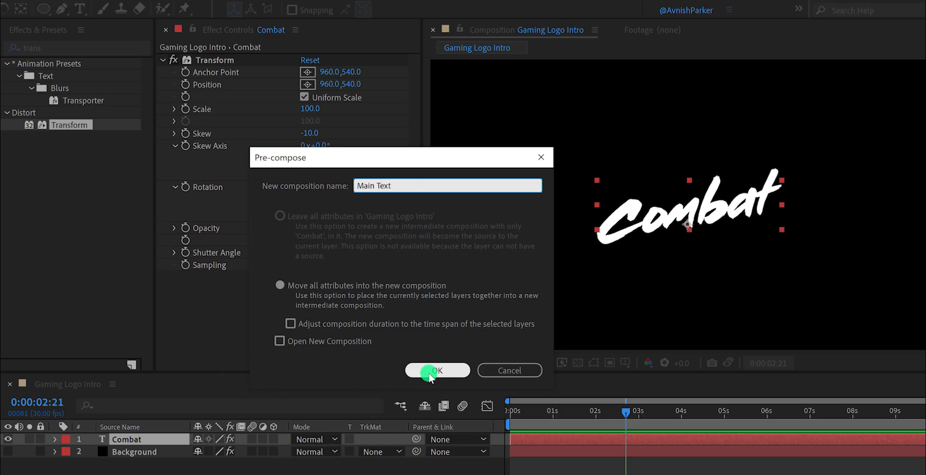
left_click(436, 371)
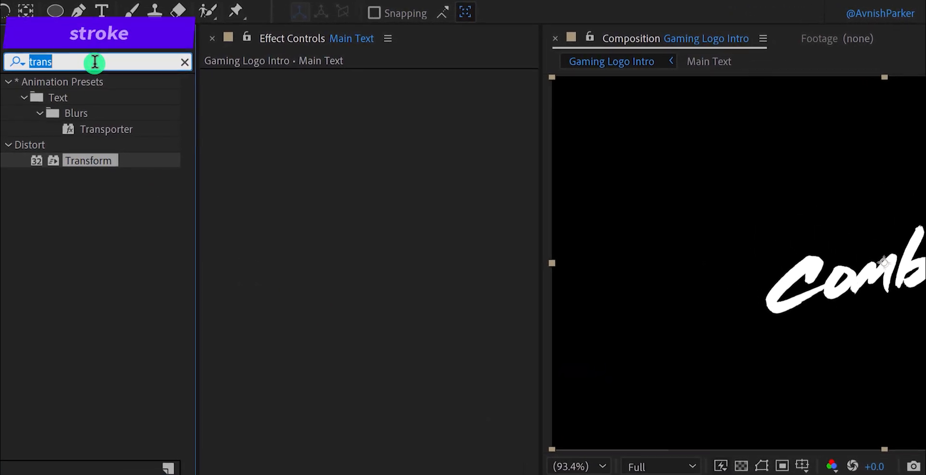
Step: Add Stroke to Main Text and trace mask paths along the C and o brush strokes
type("strok")
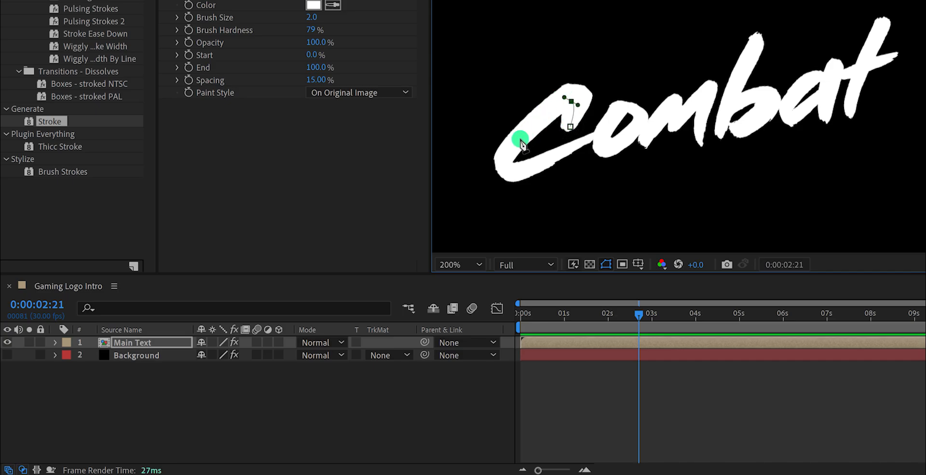
left_click_drag(521, 135, 512, 172)
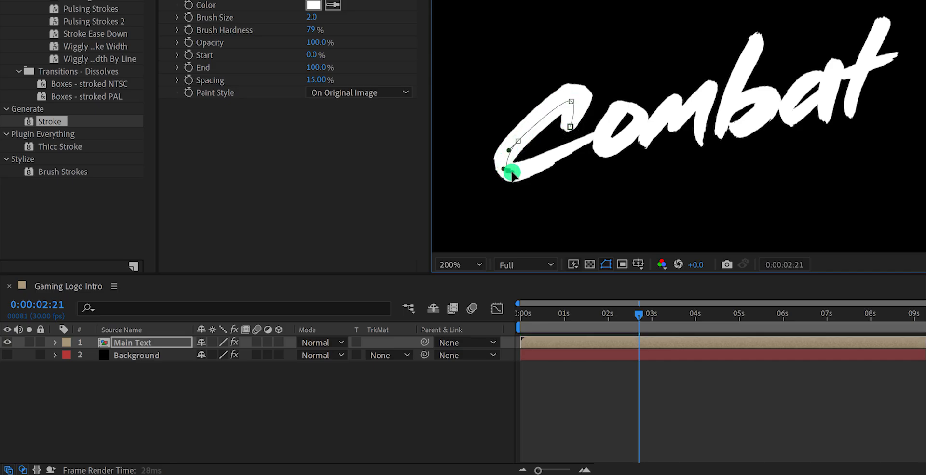
left_click_drag(511, 172, 590, 136)
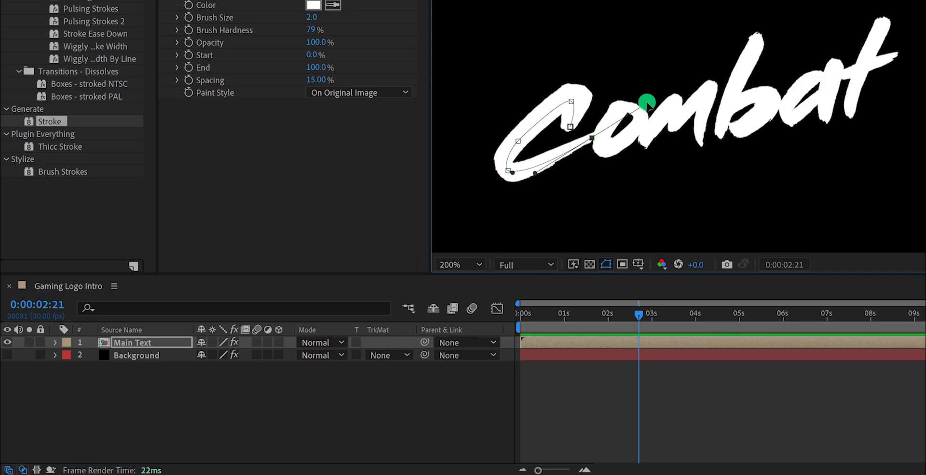
left_click_drag(646, 102, 611, 129)
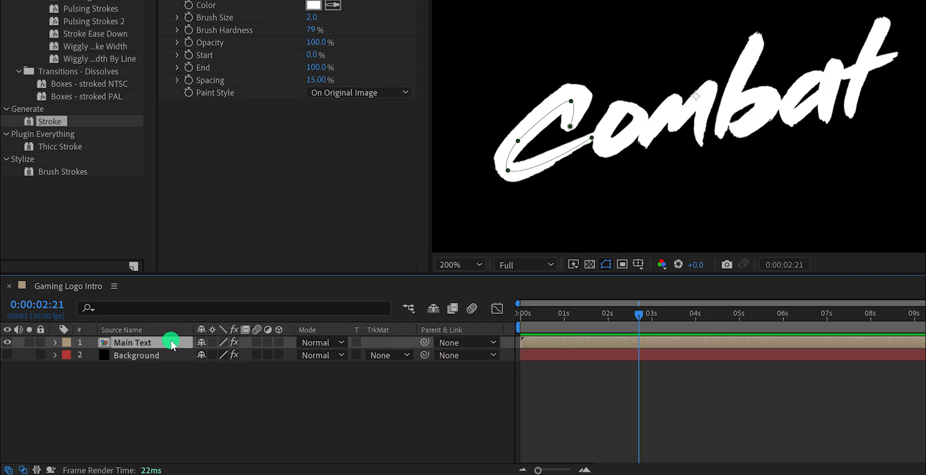
mouse_move(623, 115)
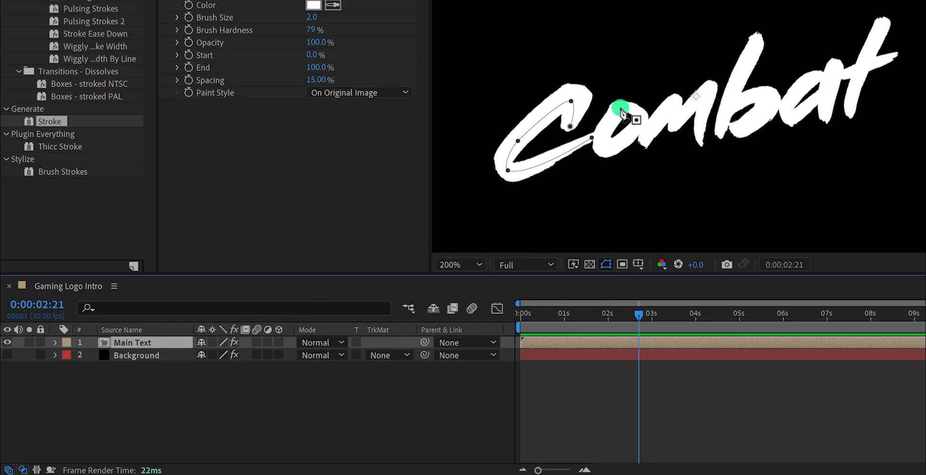
left_click_drag(620, 113, 611, 152)
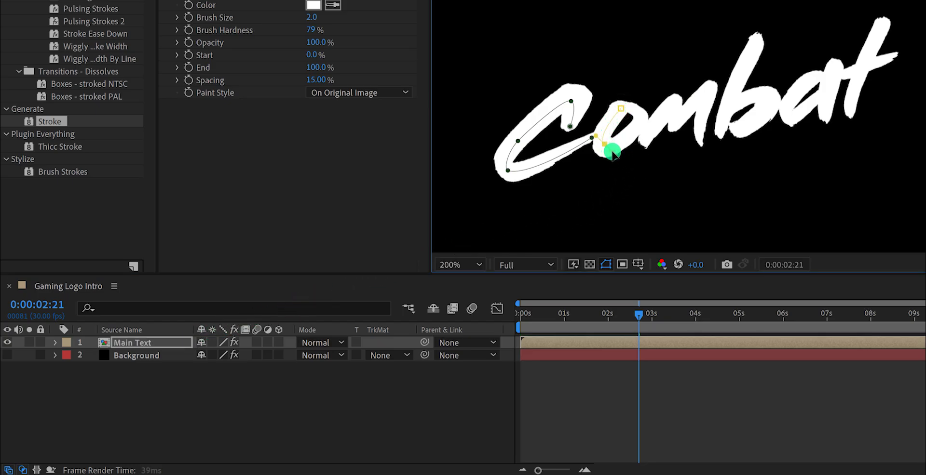
left_click(450, 264)
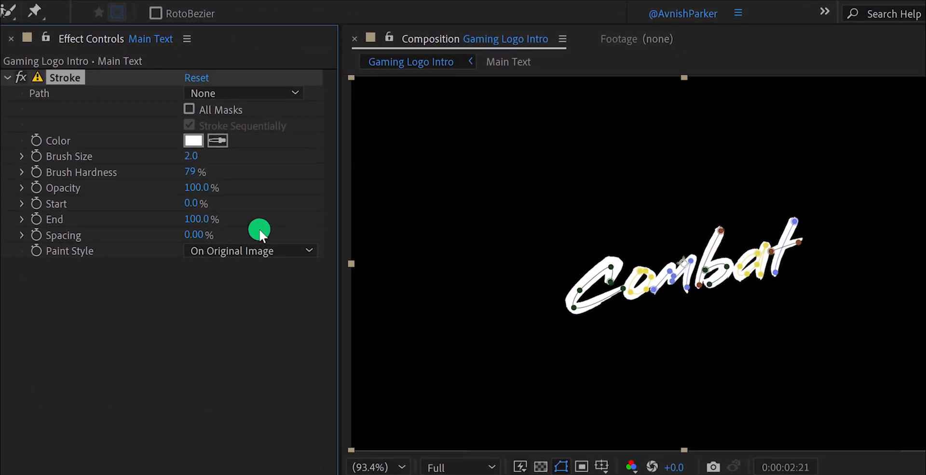
mouse_move(194, 171)
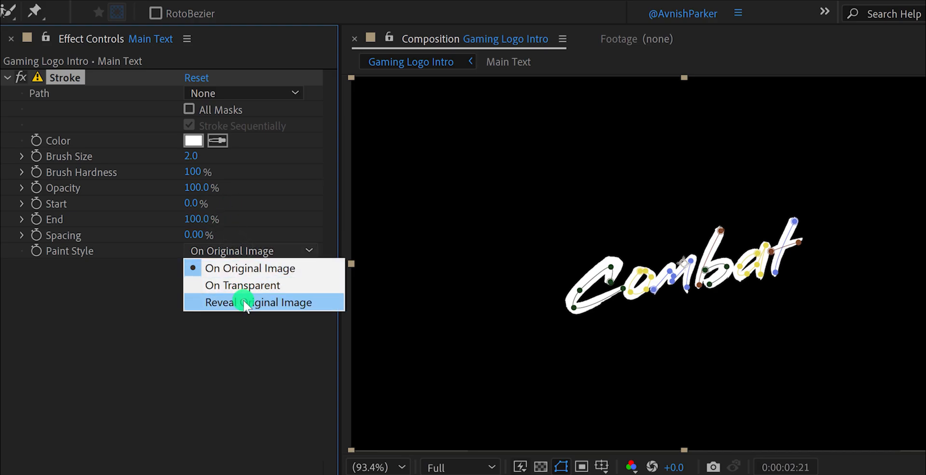
Step: Set Stroke to Reveal Original Image on all masks sequentially, End 43%, Brush Size 15.9
left_click(256, 303)
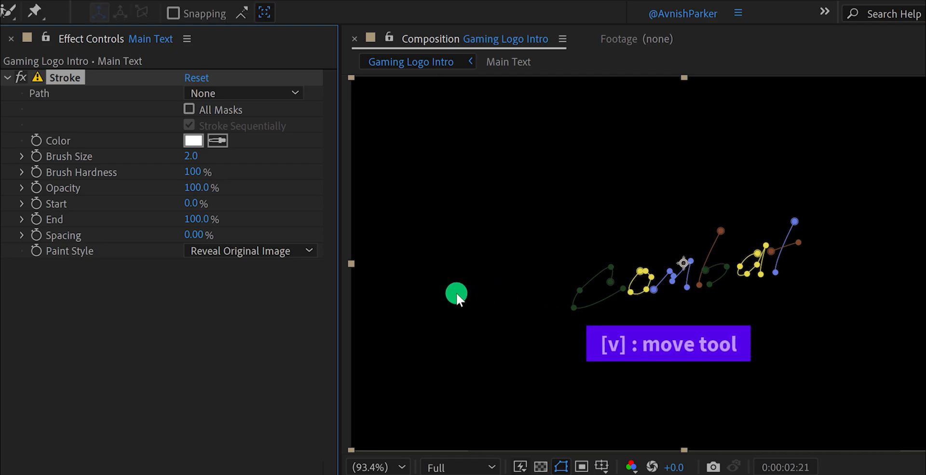
left_click(189, 109)
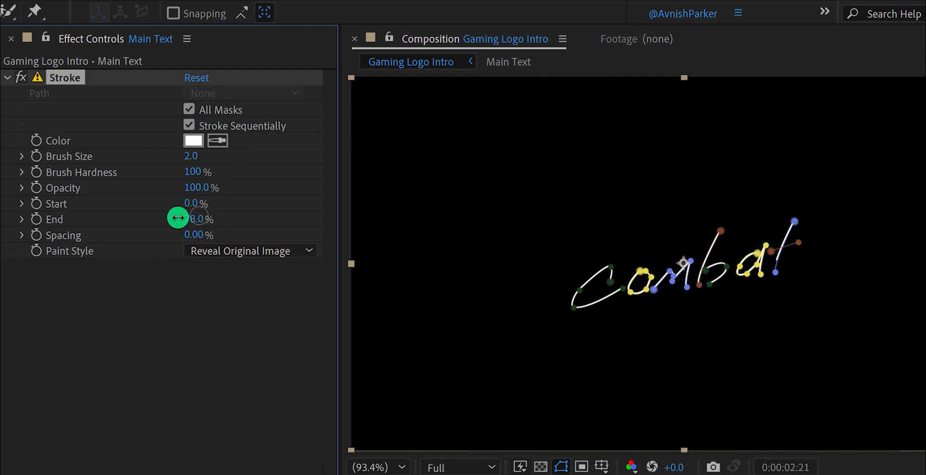
left_click_drag(189, 219, 147, 227)
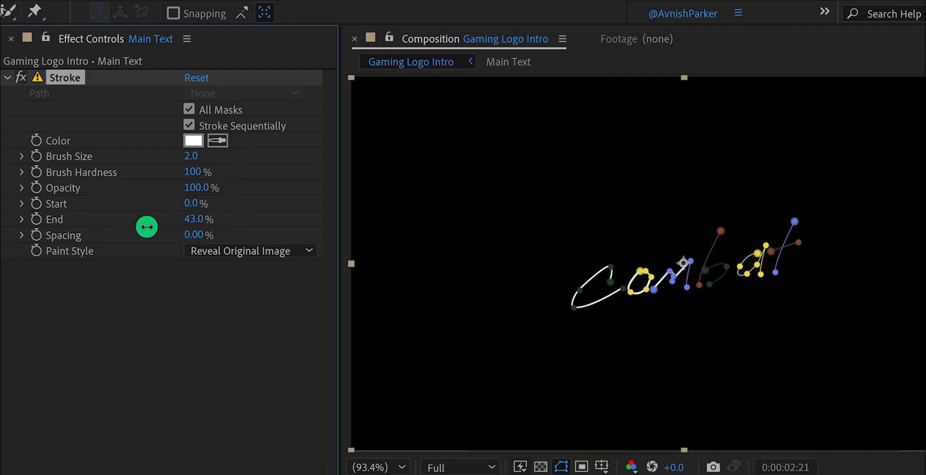
left_click_drag(145, 227, 306, 154)
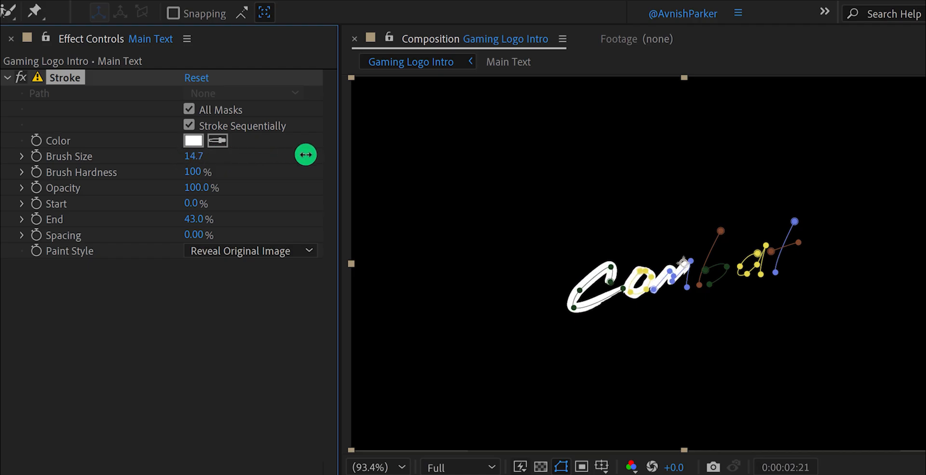
left_click_drag(305, 155, 316, 161)
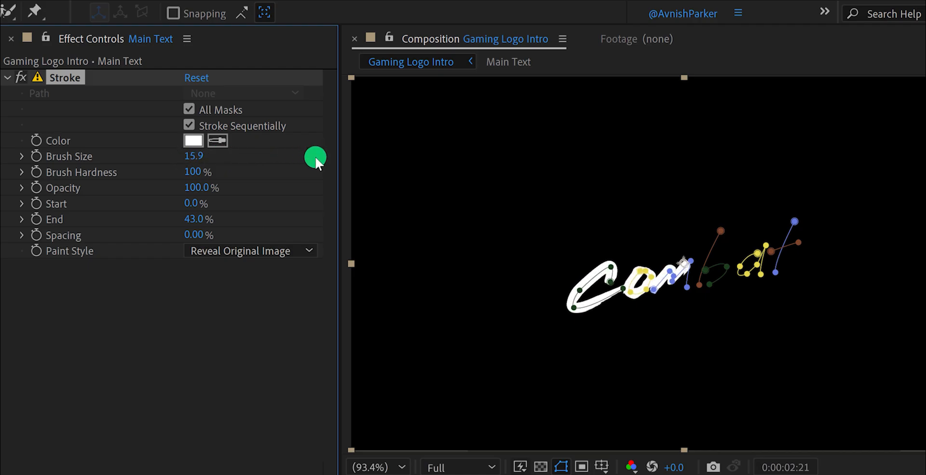
left_click_drag(201, 219, 189, 219)
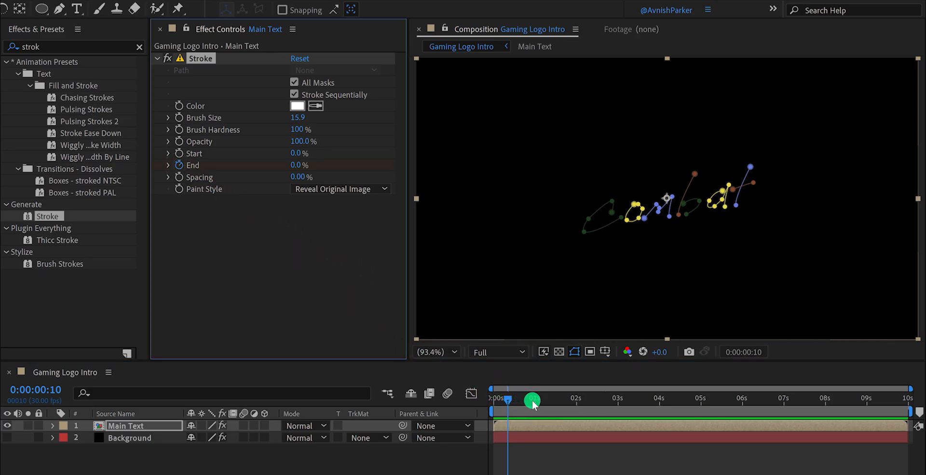
Step: Raise Stroke End to 100% so Combat fully draws on, keyframing the reveal
left_click_drag(531, 400, 542, 400)
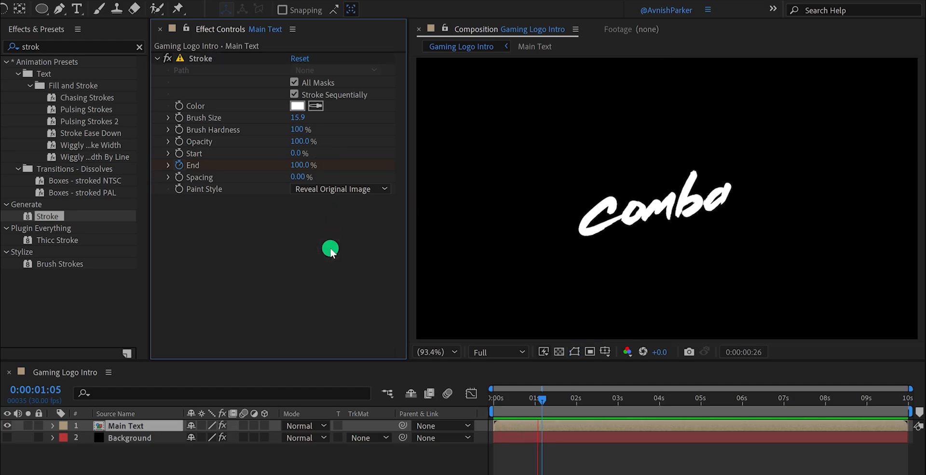
left_click(576, 398)
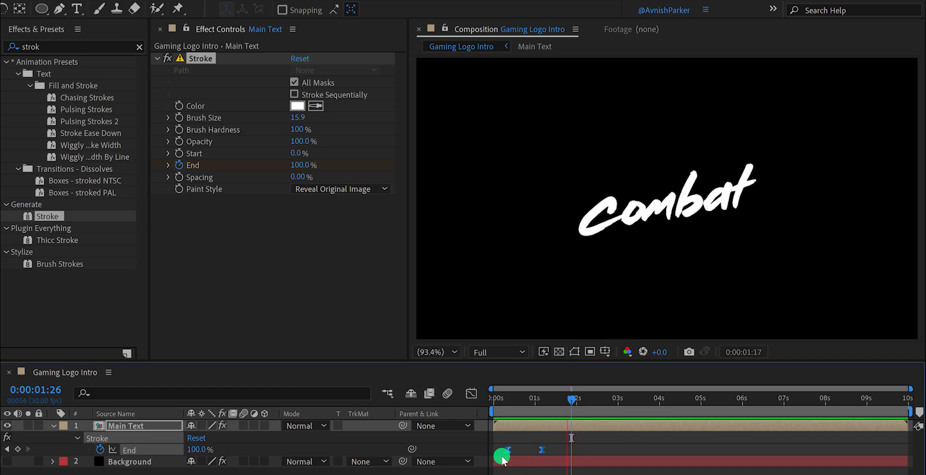
left_click(577, 400)
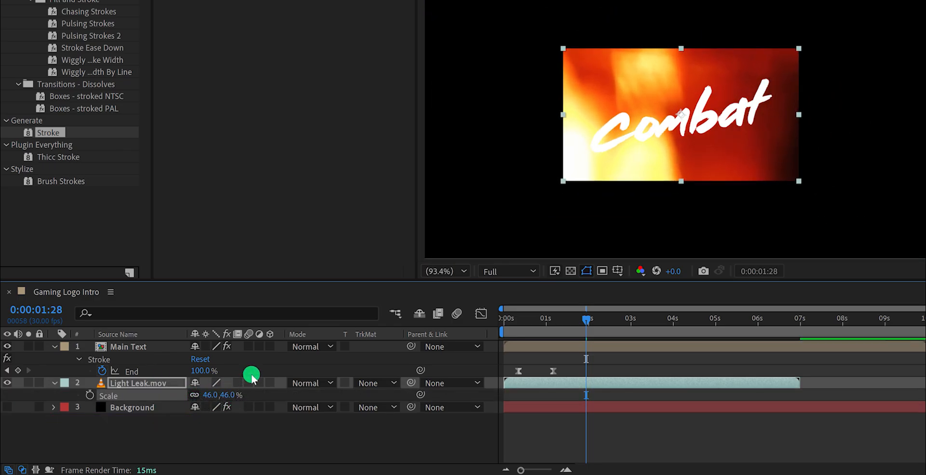
mouse_move(593, 151)
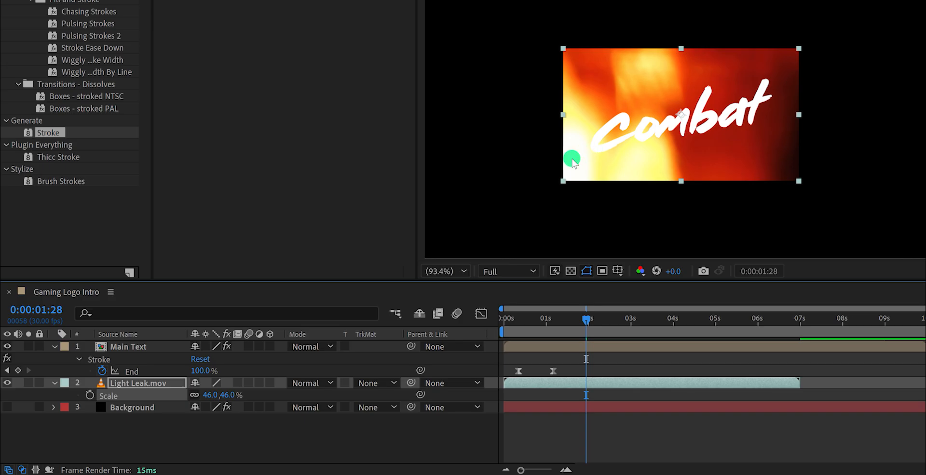
mouse_move(357, 363)
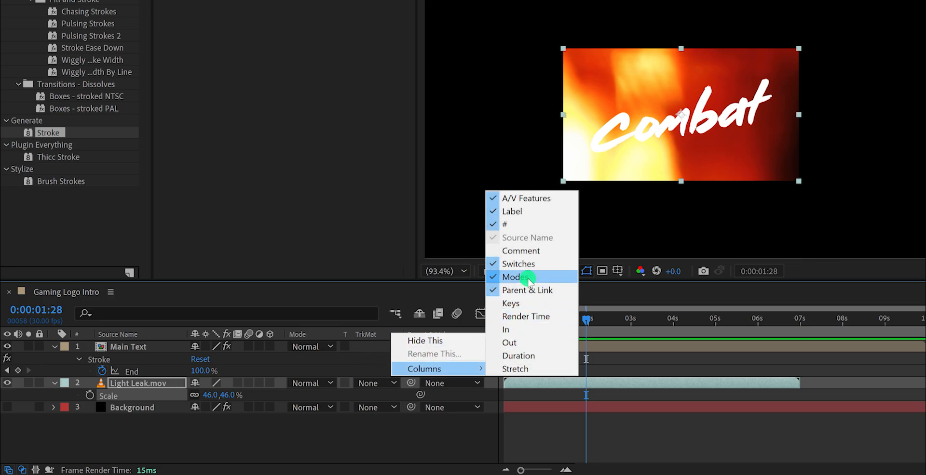
mouse_move(528, 291)
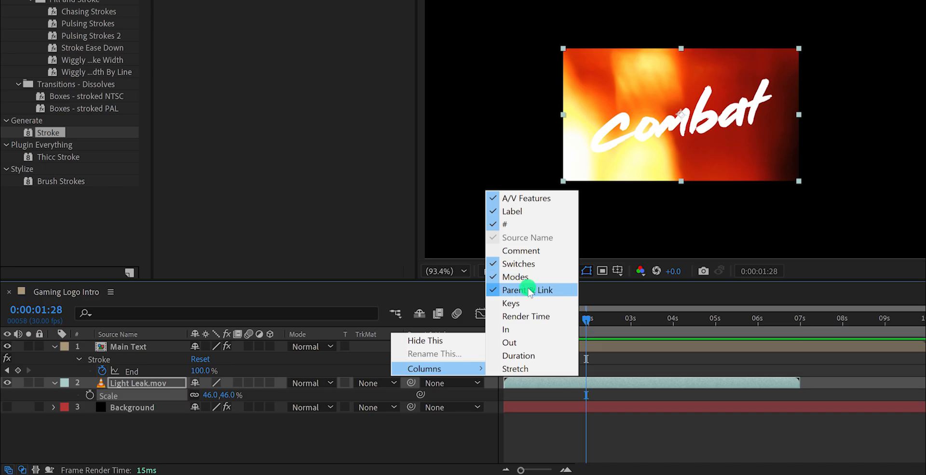
mouse_move(471, 325)
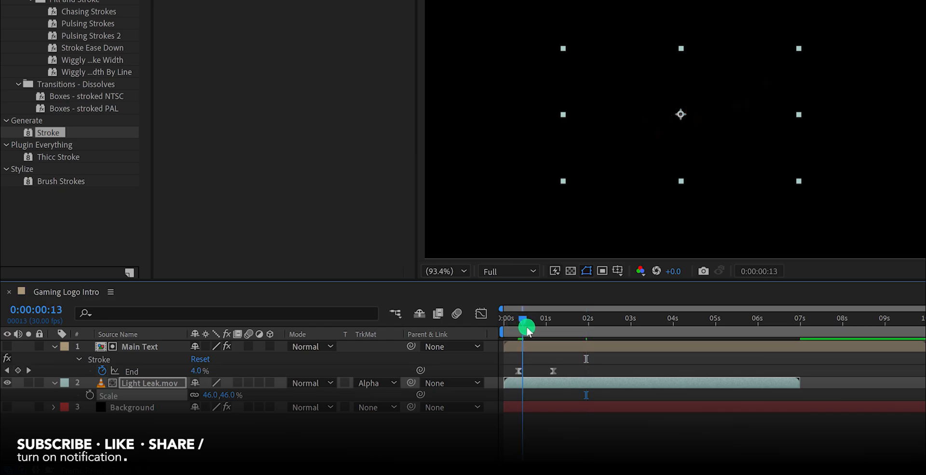
Step: Scrub the timeline to check the light-leak-filled Combat text through the reveal
left_click_drag(525, 328, 564, 339)
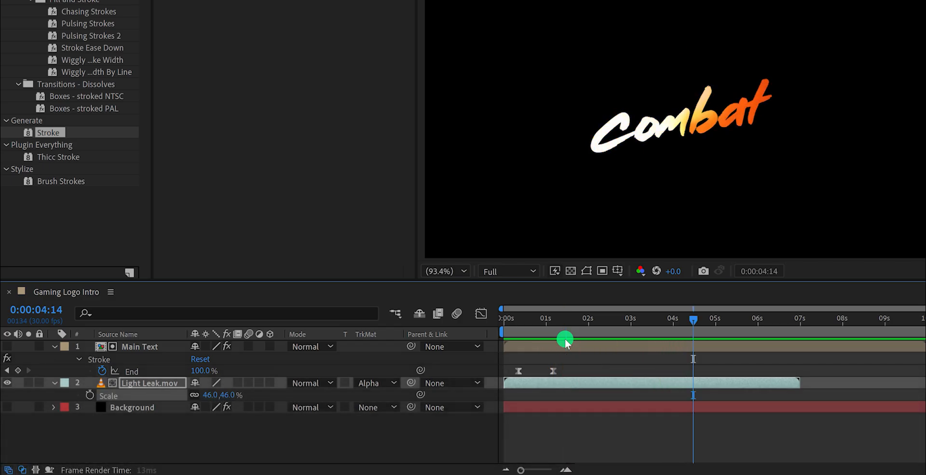
left_click_drag(693, 319, 525, 319)
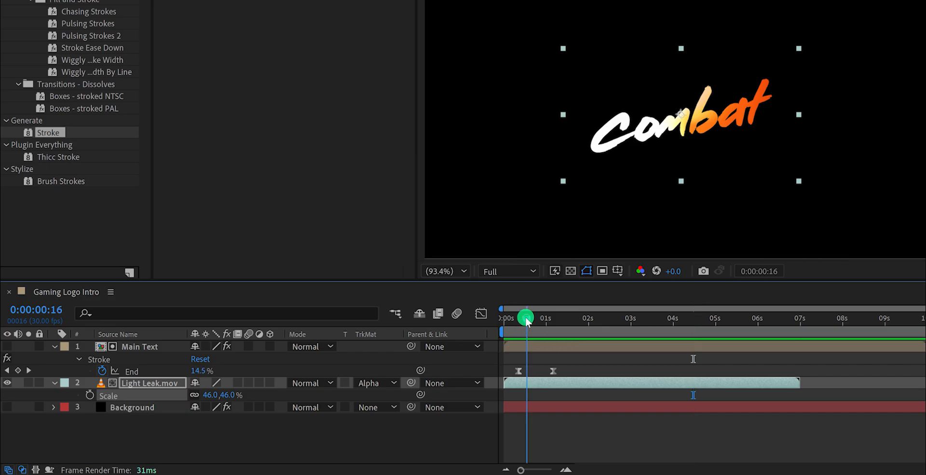
left_click_drag(525, 319, 563, 319)
type("Scale")
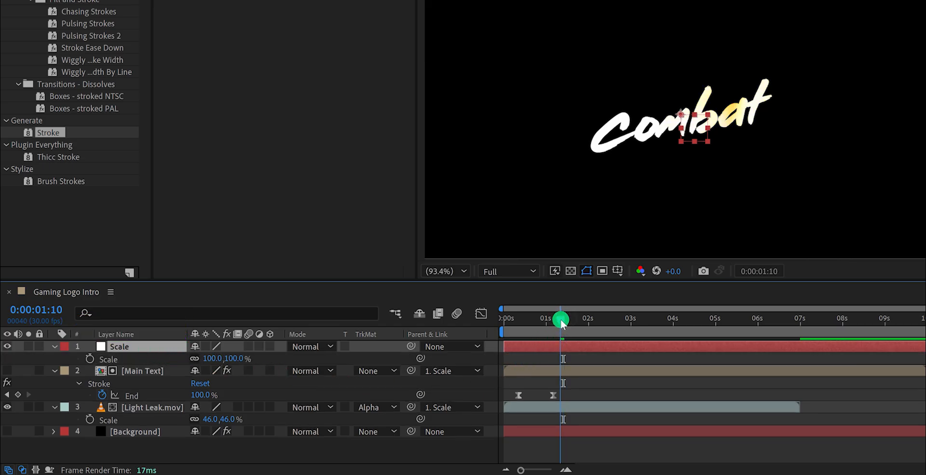
Step: Keyframe the Scale layer at 122% near the start, settling to 100% by the stroke's end
left_click_drag(561, 321, 554, 321)
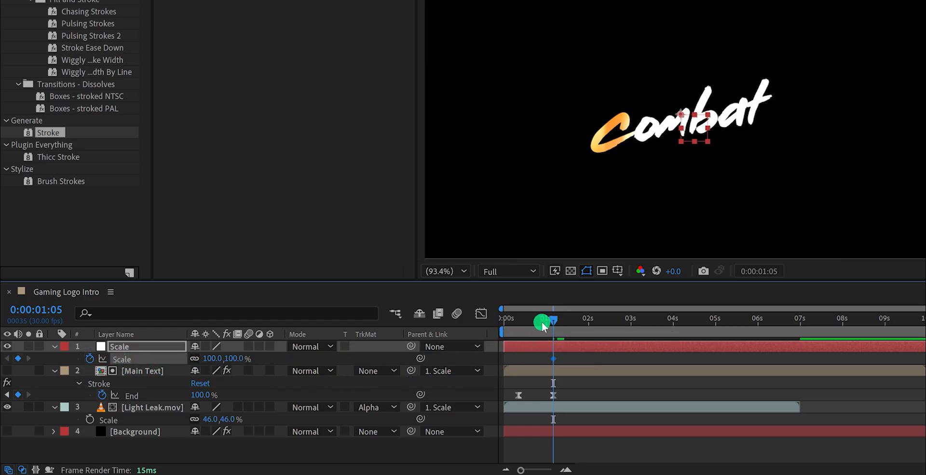
left_click_drag(551, 322, 530, 322)
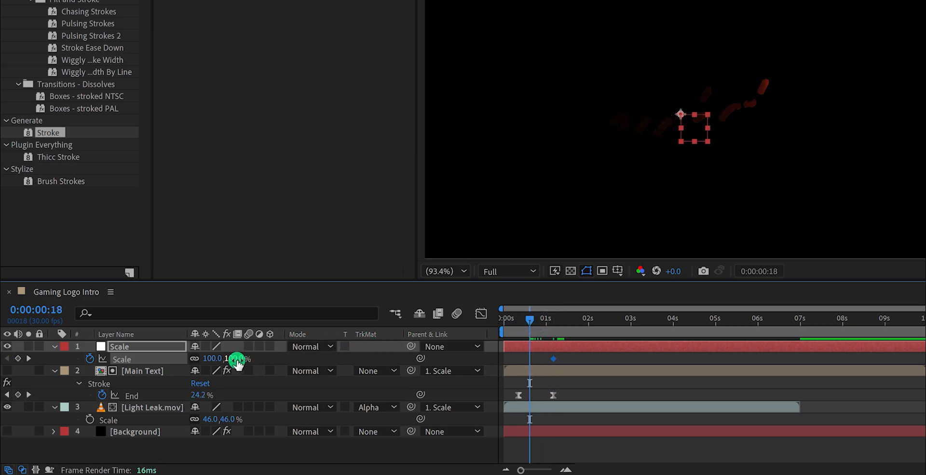
left_click_drag(236, 359, 259, 359)
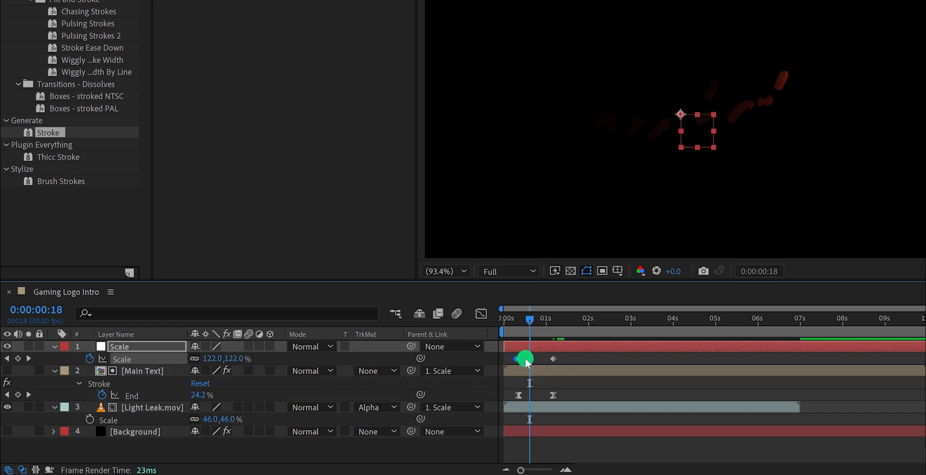
left_click_drag(529, 319, 622, 319)
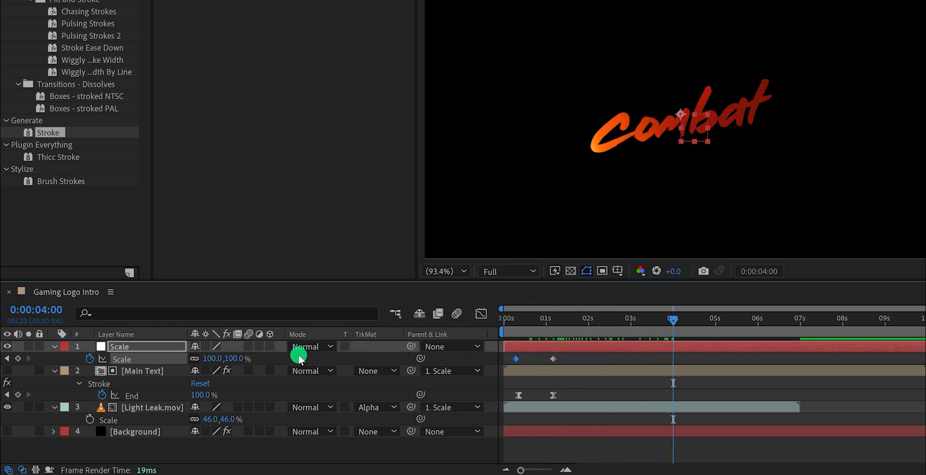
left_click_drag(226, 358, 226, 359)
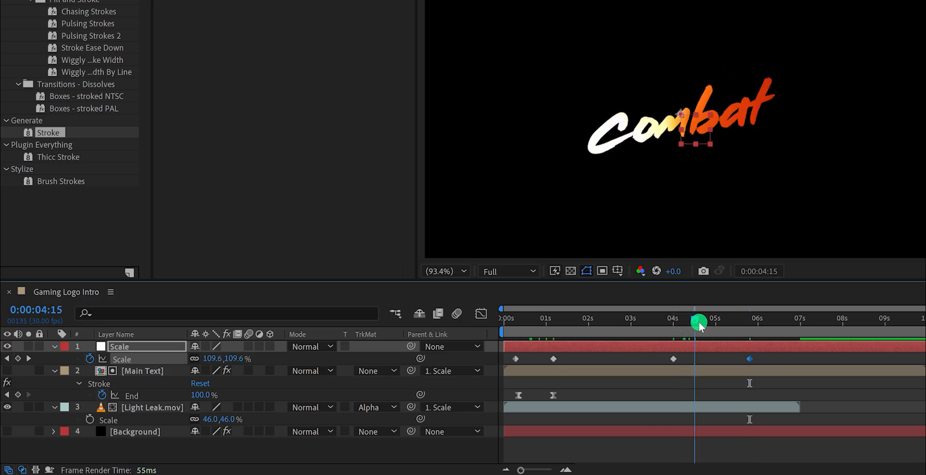
Step: Add the late zoom toward 171% around four and a half seconds and Easy Ease all scale keyframes
left_click_drag(700, 324, 749, 328)
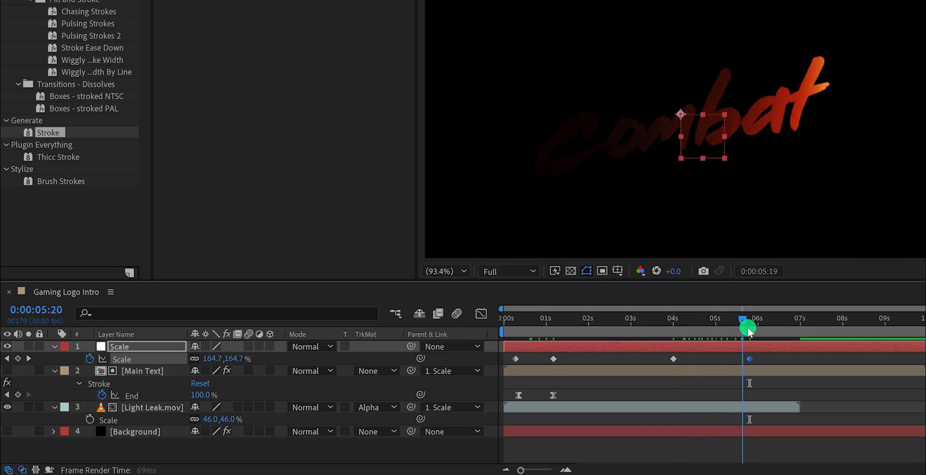
left_click_drag(747, 327, 763, 326)
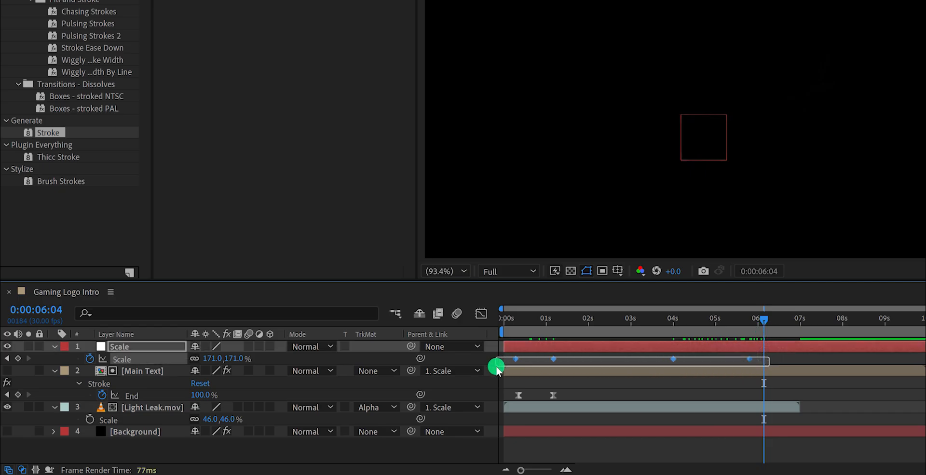
key("f9")
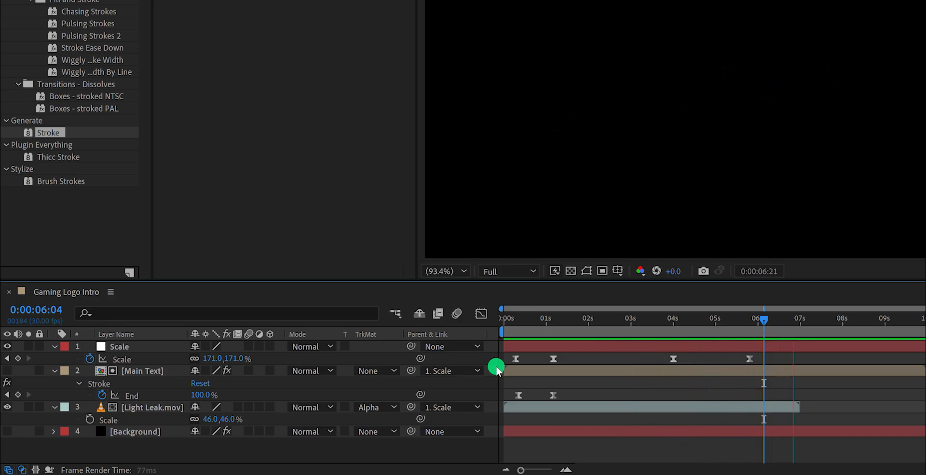
left_click_drag(763, 319, 832, 319)
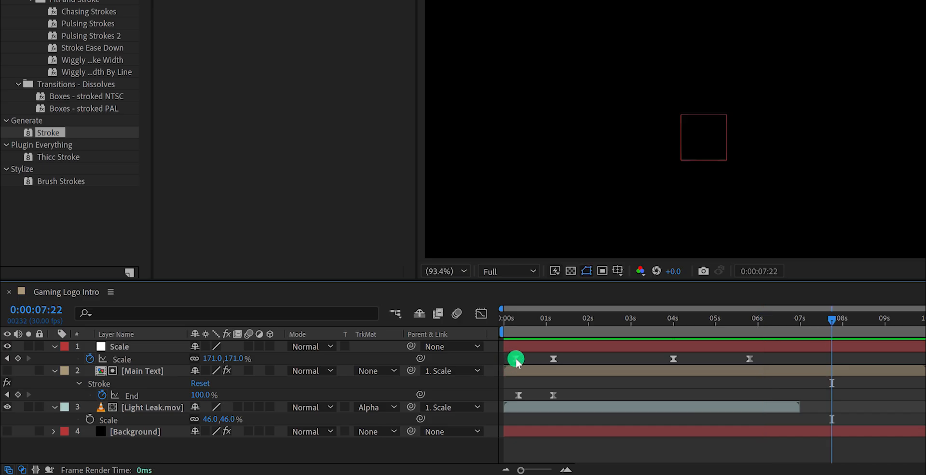
Step: Reshape the scale keyframes' speed curves in the graph editor around the hold and final zoom
left_click(118, 346)
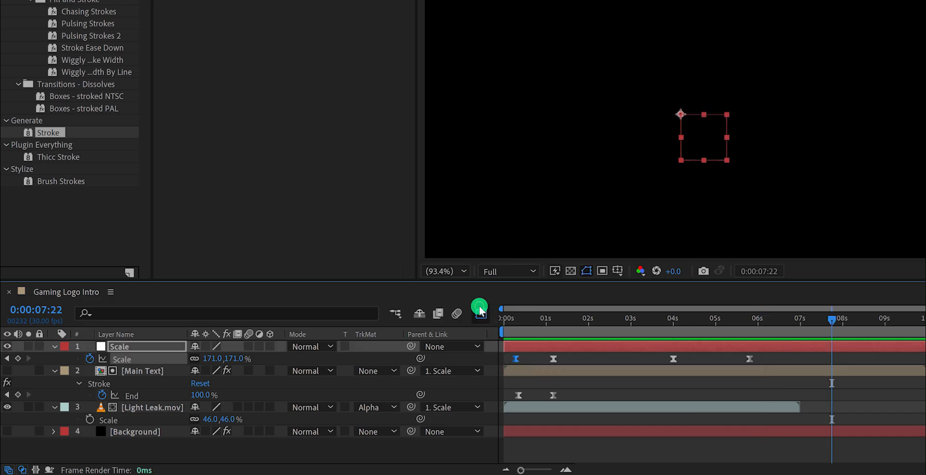
left_click(480, 313)
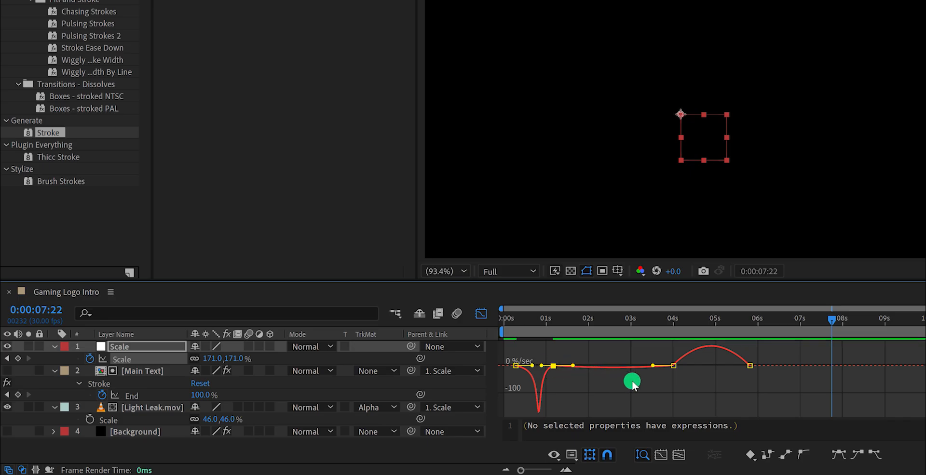
left_click_drag(632, 382, 684, 366)
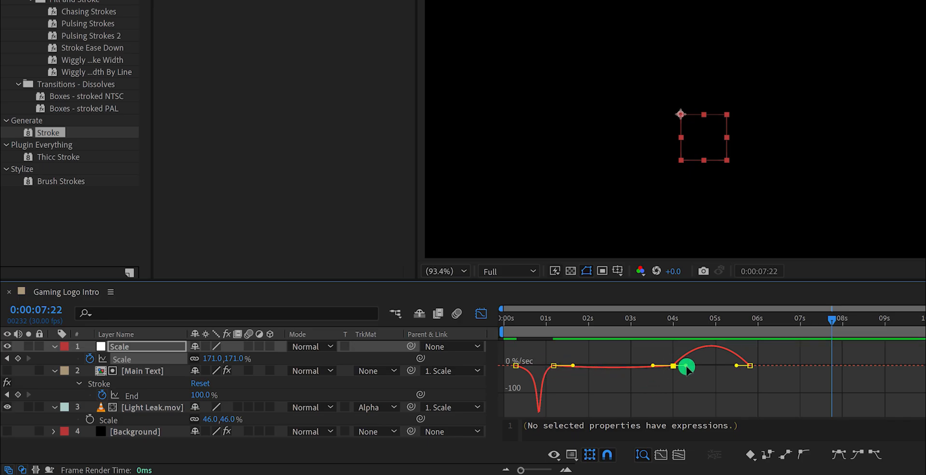
left_click_drag(687, 367, 714, 369)
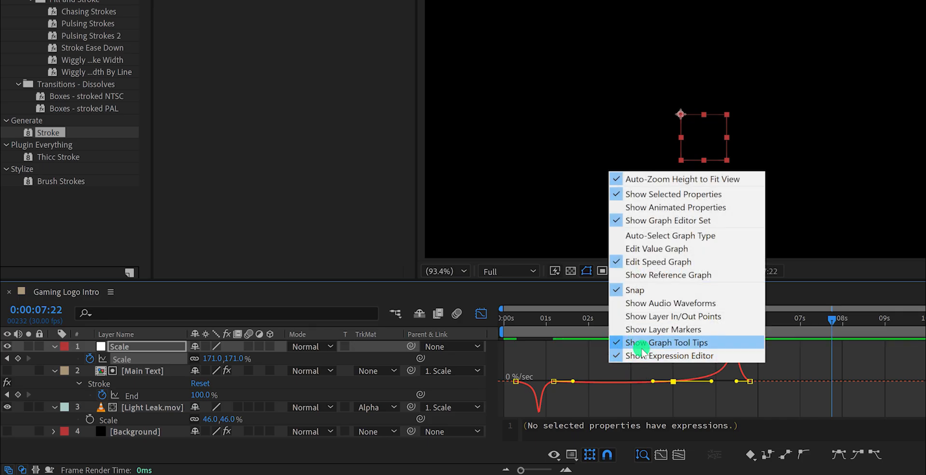
mouse_move(656, 262)
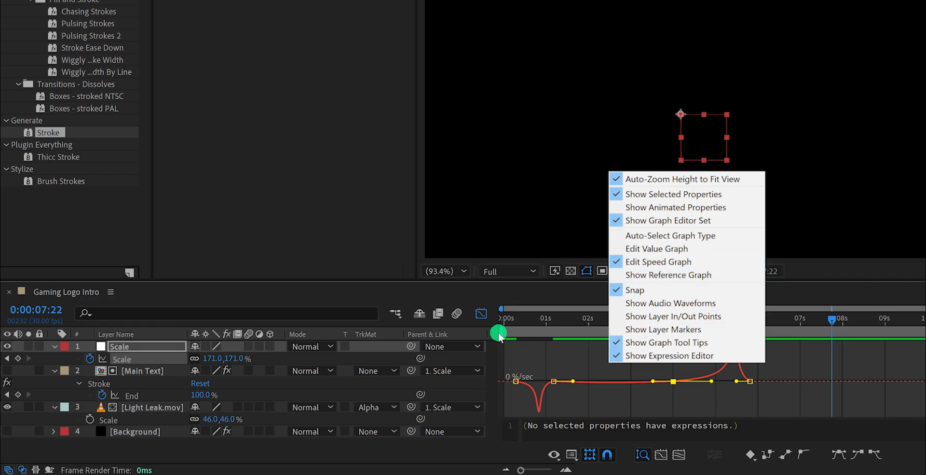
Step: Return to the keyframe timeline view and preview the zoom bounce
left_click(482, 313)
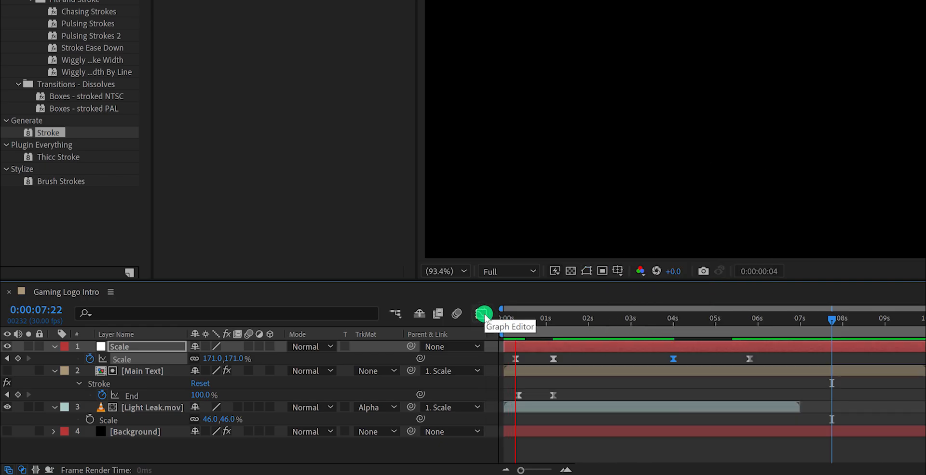
left_click(598, 317)
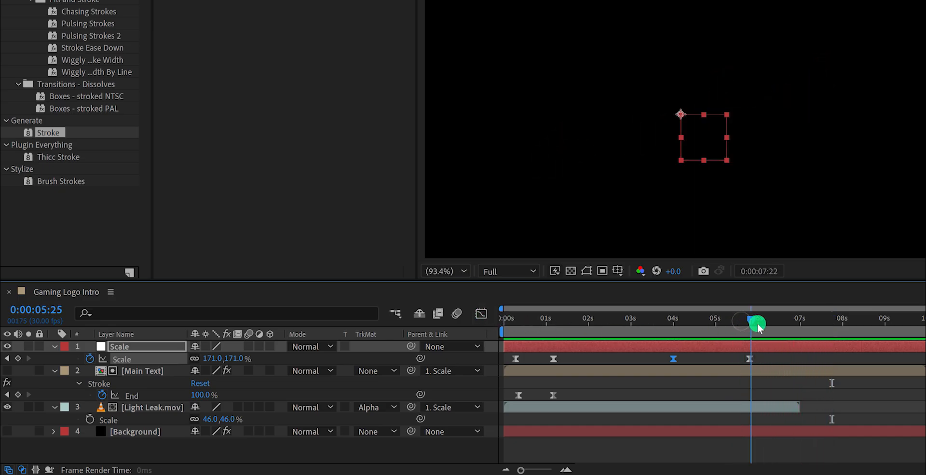
left_click_drag(757, 324, 649, 324)
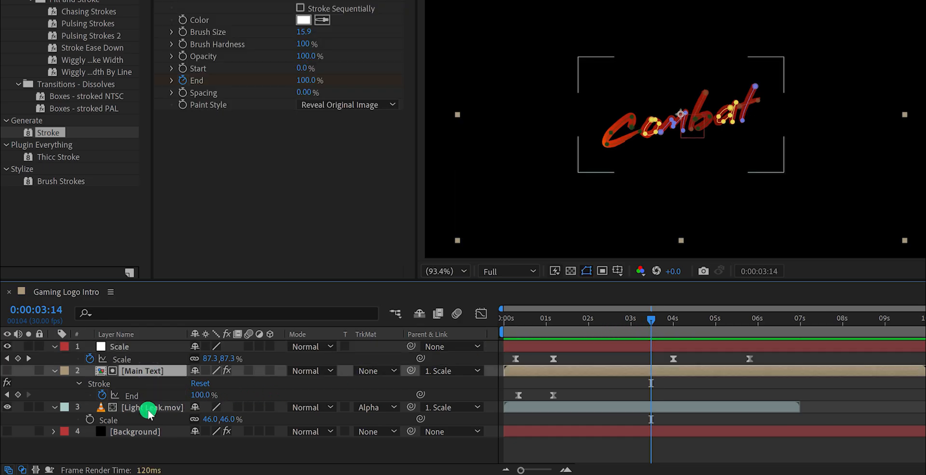
Step: Duplicate Main Text and Light Leak, then streak the upper text copy with CC Radial Fast Blur at 77
key("ctrl+d")
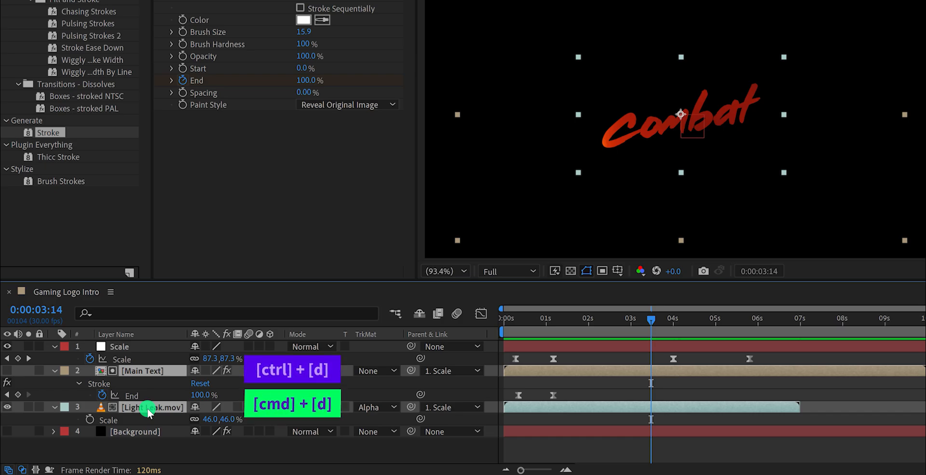
key("ctrl+d")
type("r")
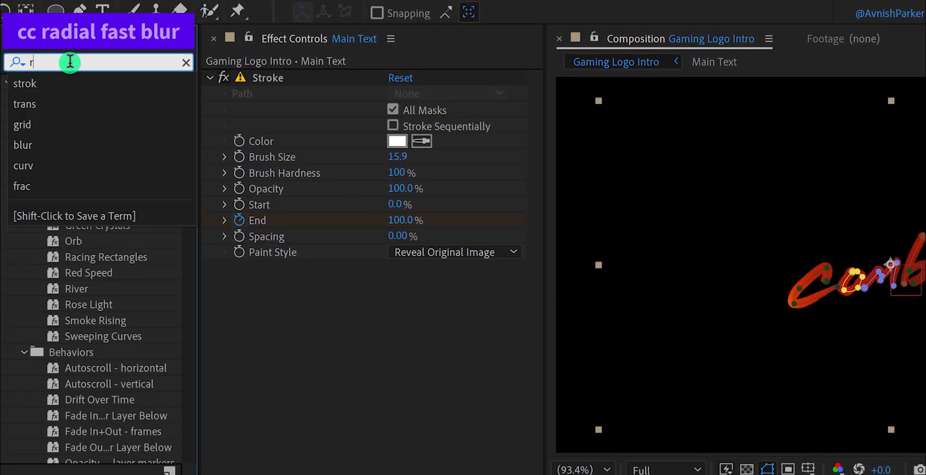
type("adia")
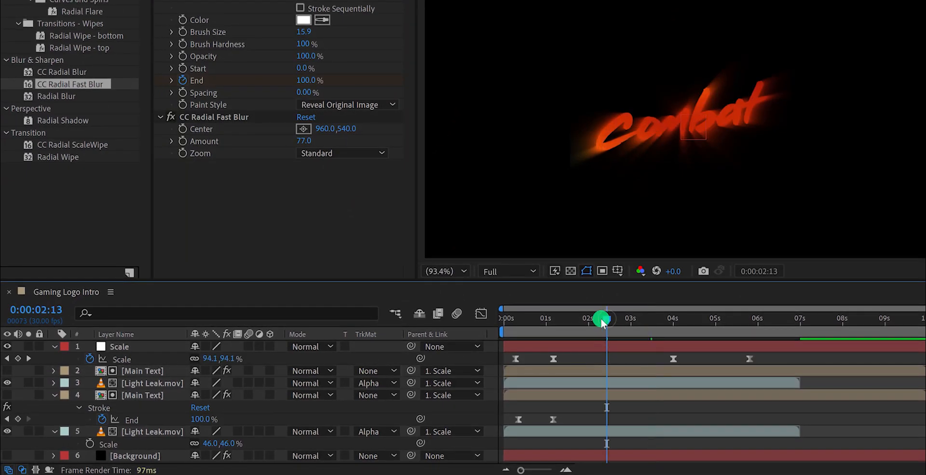
left_click_drag(599, 319, 578, 320)
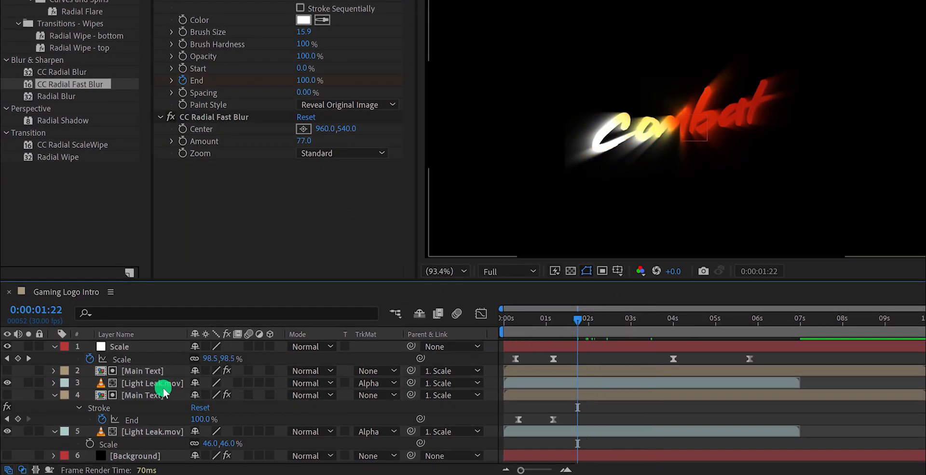
Step: Drop the blurred Main Text copy to 30% opacity and collapse all layer properties
left_click(144, 371)
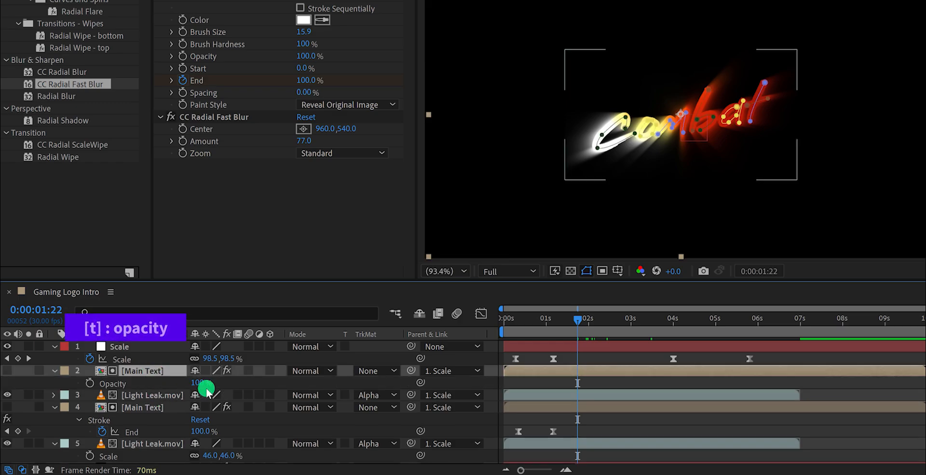
double_click(199, 383)
type("30")
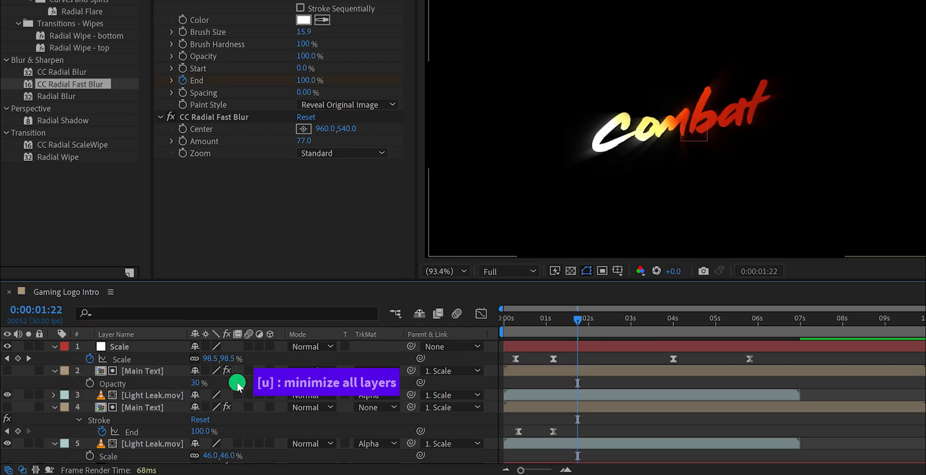
key("u")
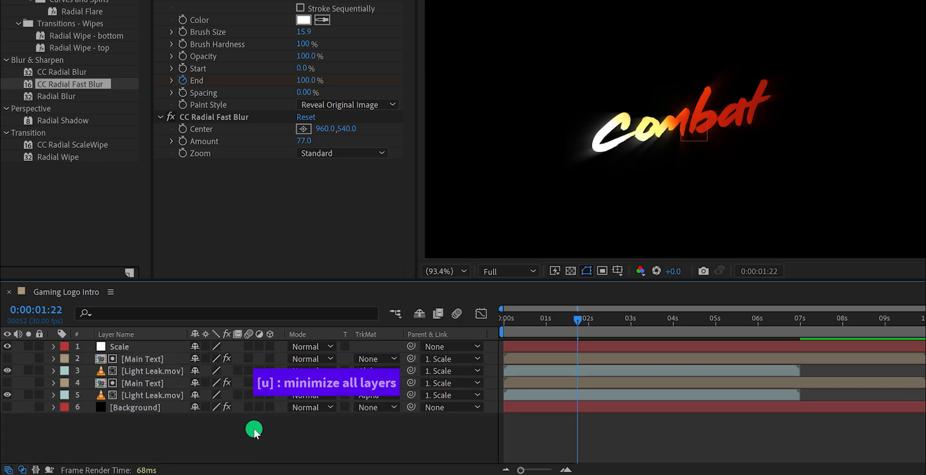
Step: Add an adjustment layer named Glow with a Glow effect of radius 300 on top
right_click(253, 429)
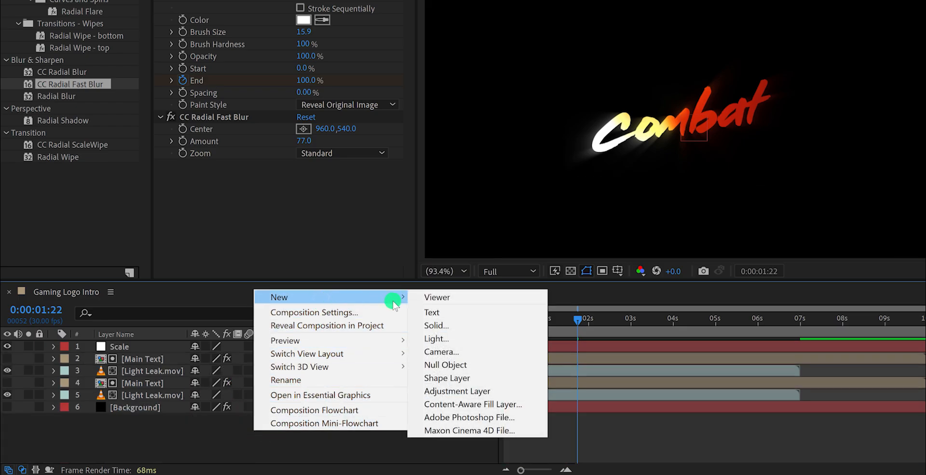
left_click(456, 391)
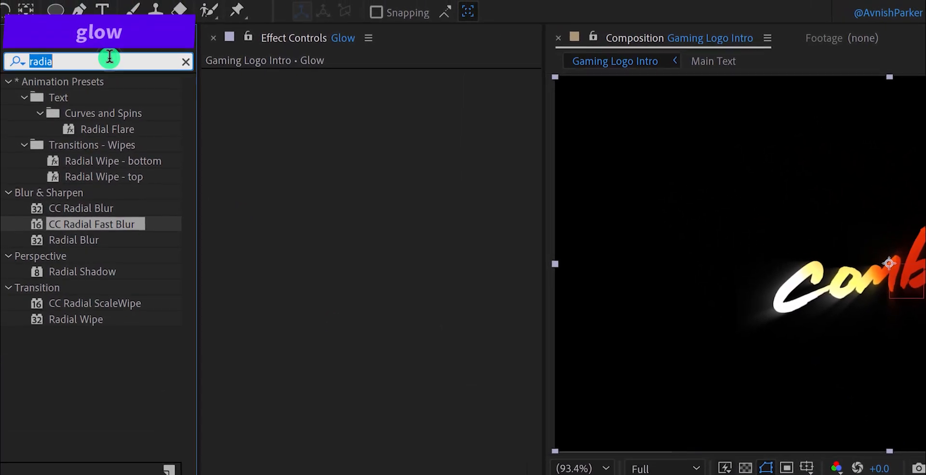
type("glow")
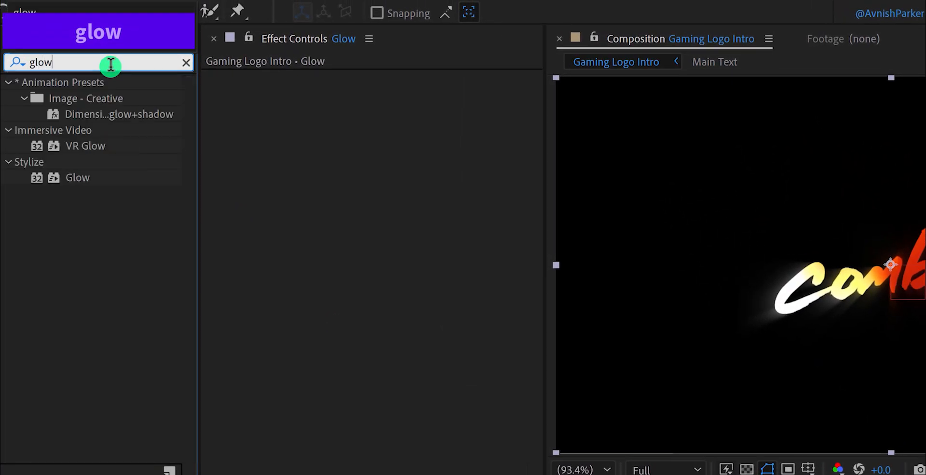
left_click(77, 177)
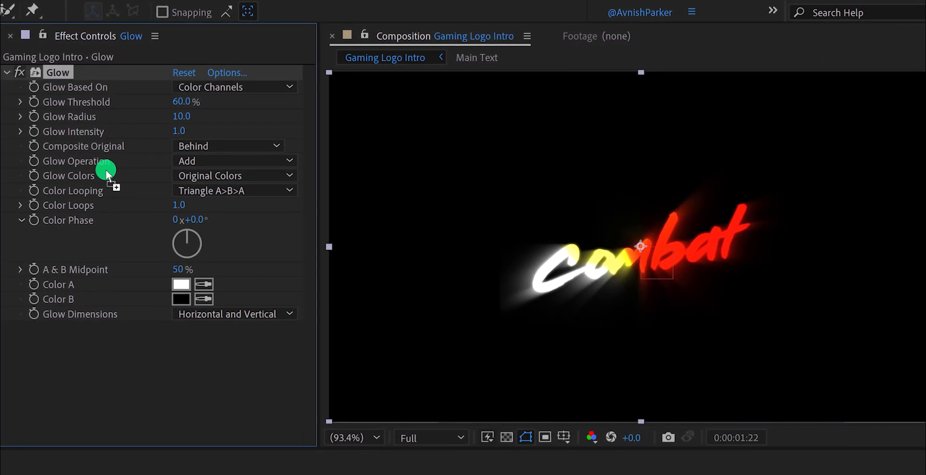
double_click(181, 116)
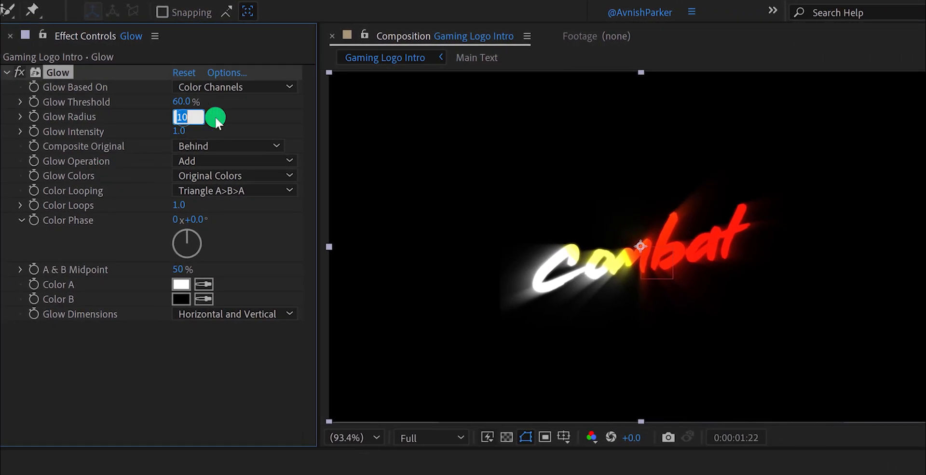
type("300.0")
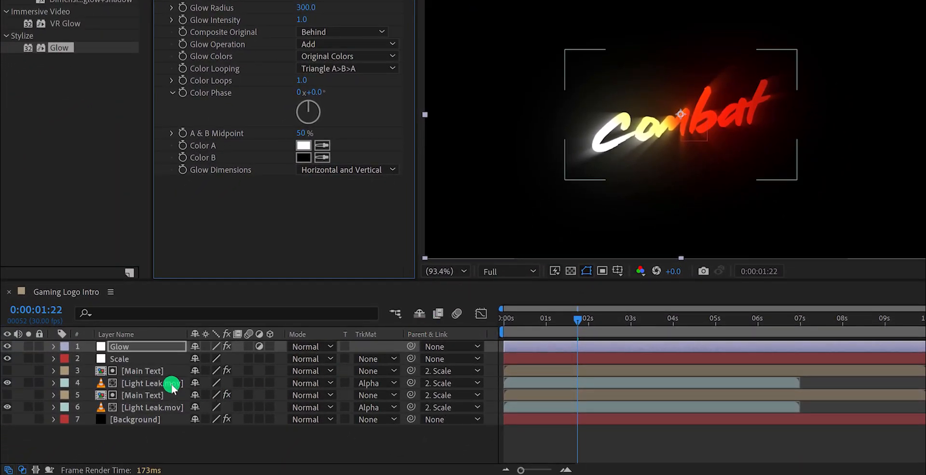
Step: Scale the Light Leak.mov layers up from 46% to 60% to spread the light wider
left_click(152, 383)
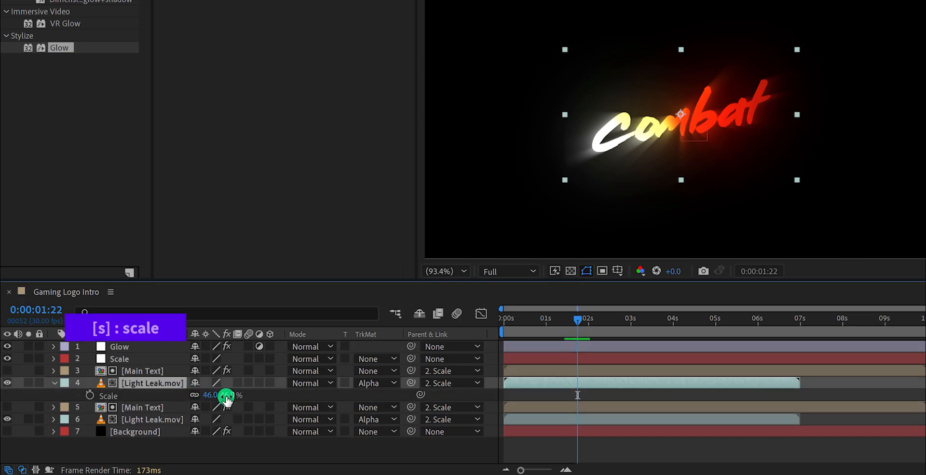
left_click_drag(225, 395, 236, 395)
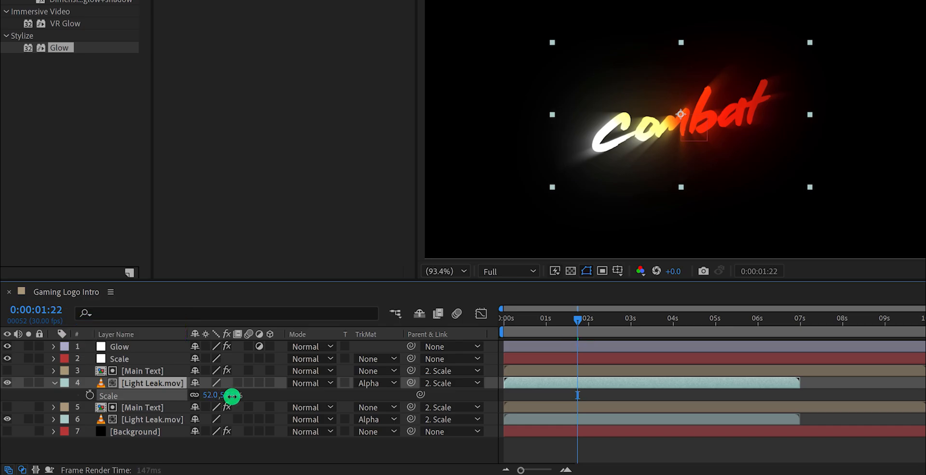
left_click_drag(230, 395, 236, 395)
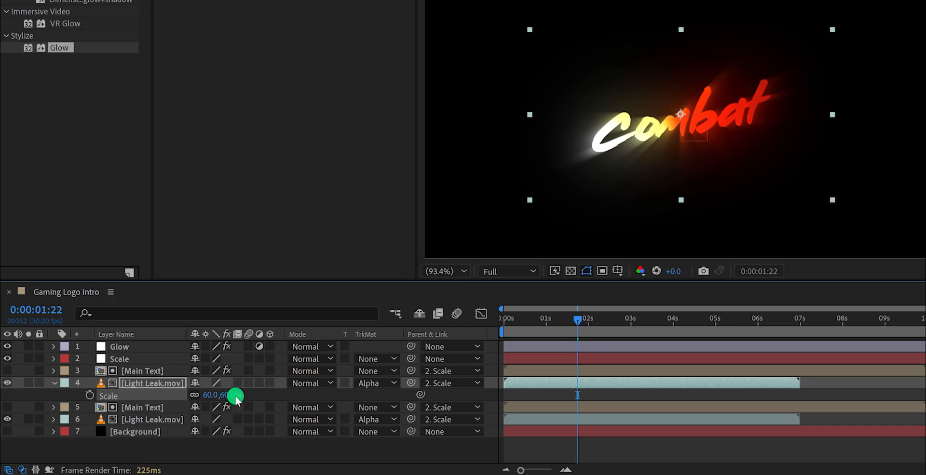
left_click(142, 371)
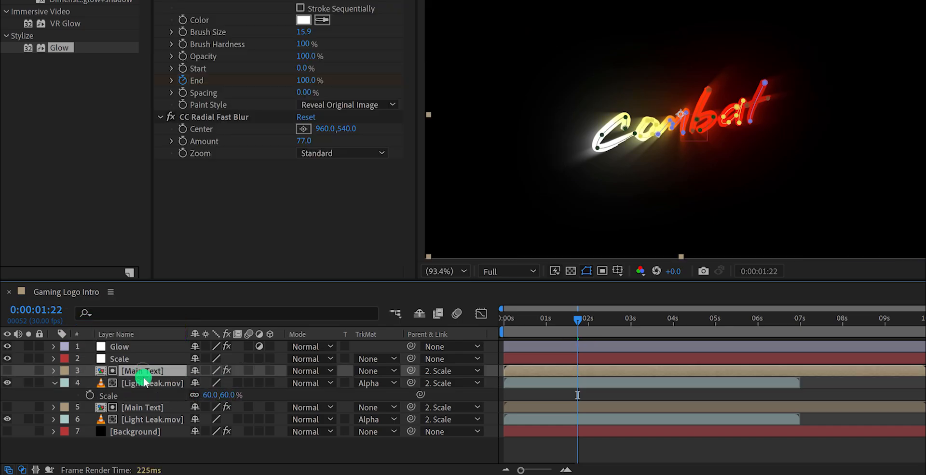
left_click(143, 408)
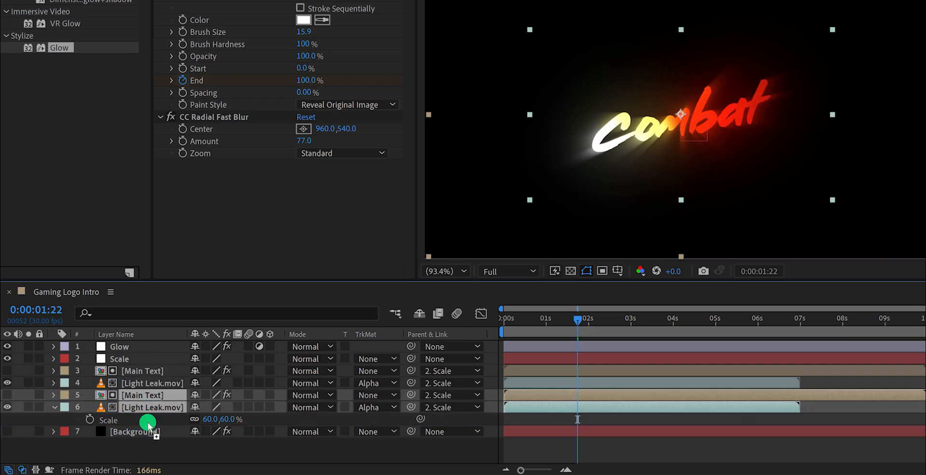
mouse_move(14, 436)
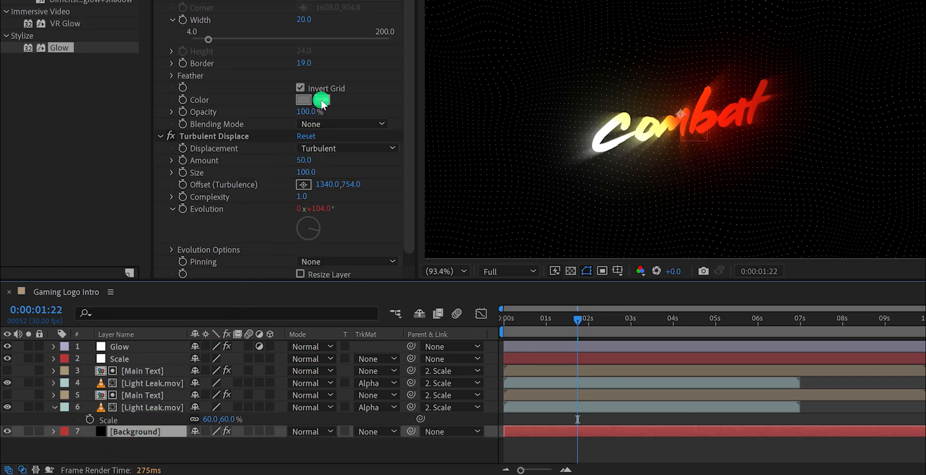
Step: Make the Background grid pale yellow at 10% opacity so it barely shows behind Combat
left_click(320, 99)
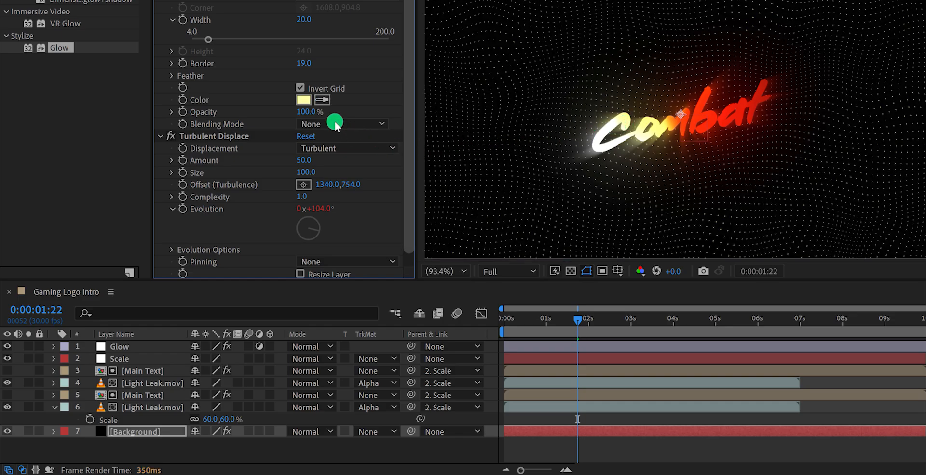
double_click(304, 112)
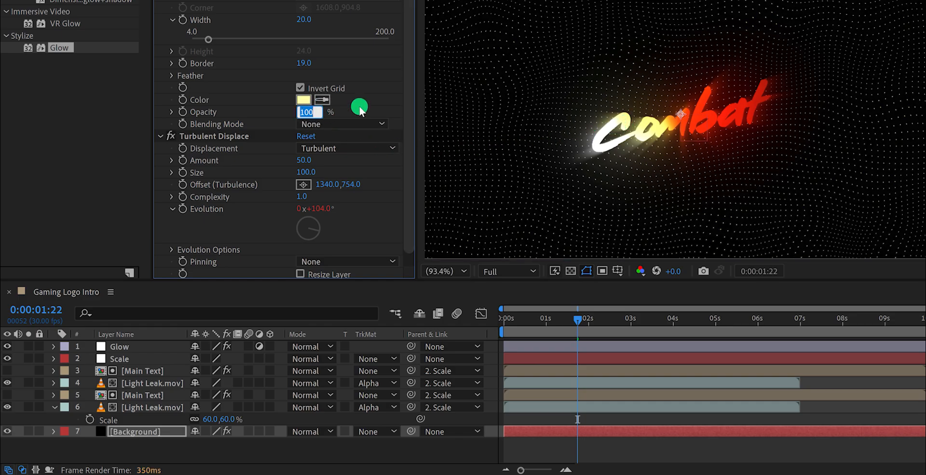
type("10.0")
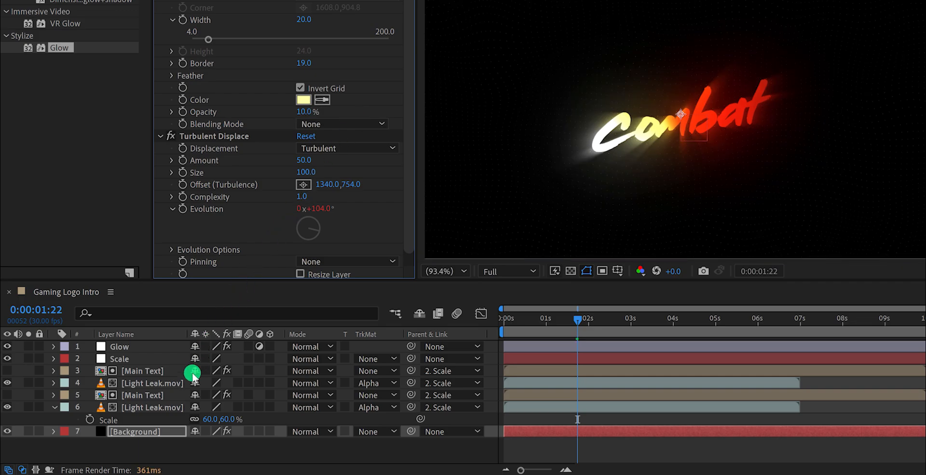
left_click(141, 395)
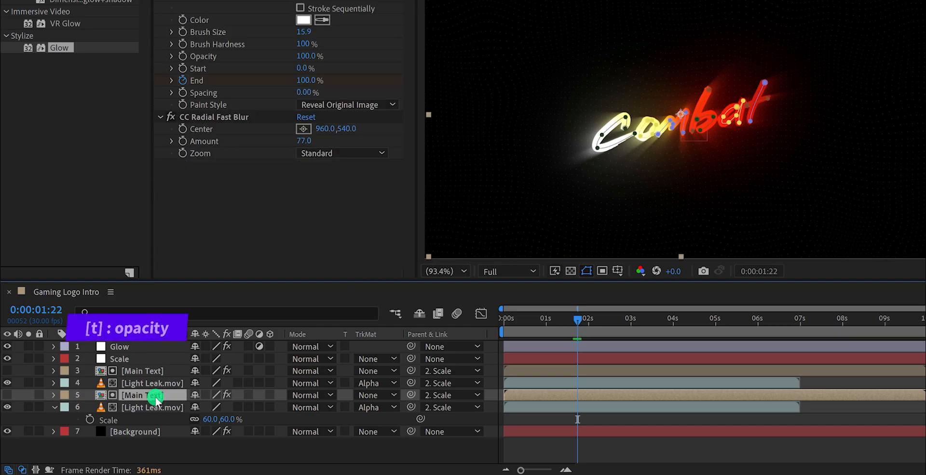